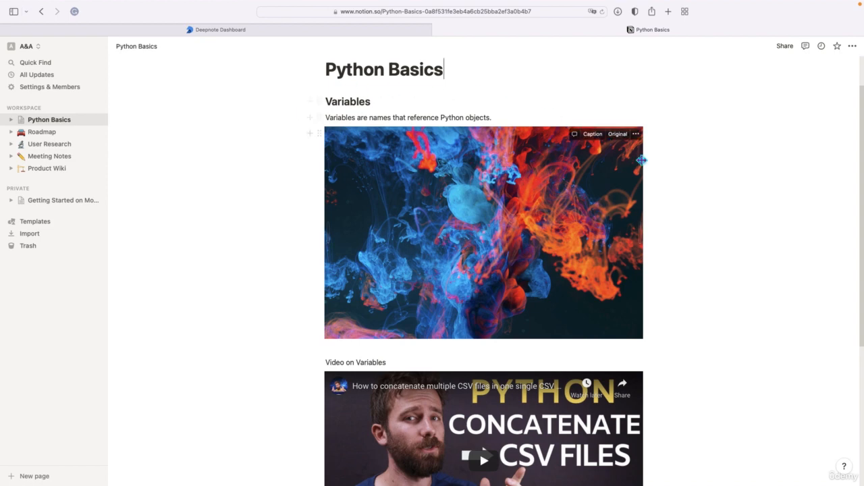
{"action": "mouse_move", "coordinate": [630, 320]}
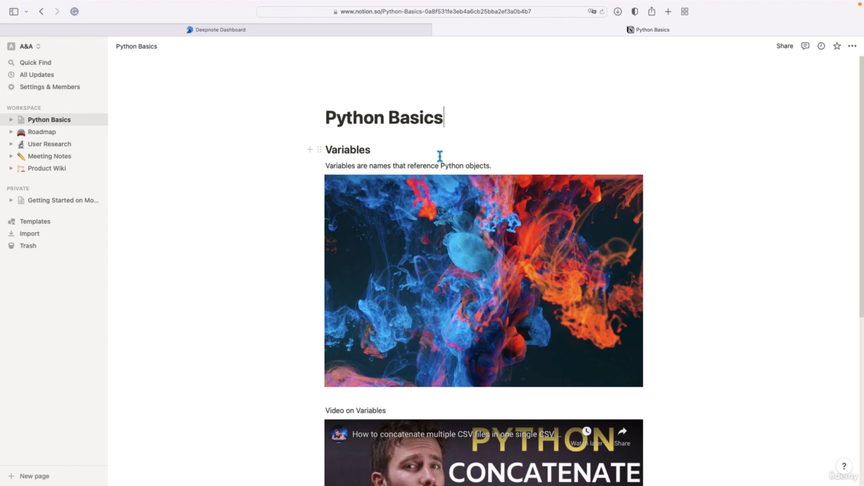
Publish the Python Basics page with Share to web and copy its public link
{"action": "scroll", "scroll_direction": "down", "scroll_amount": 3}
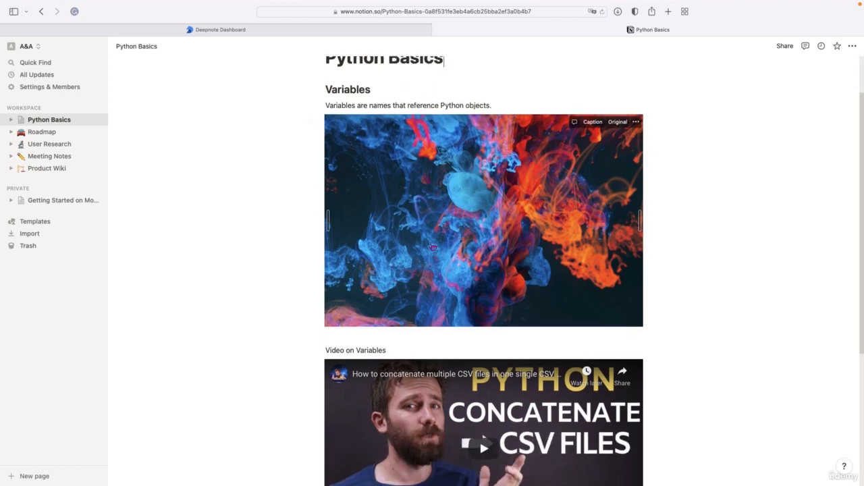
{"action": "scroll", "scroll_direction": "down", "scroll_amount": 3}
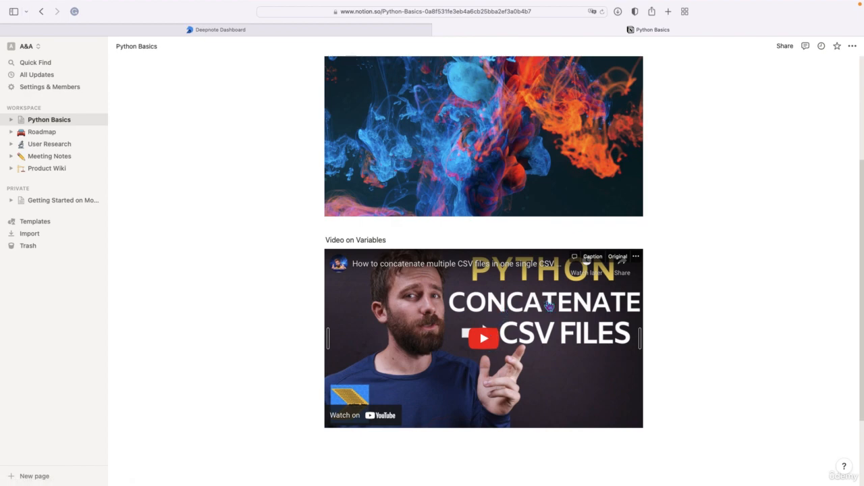
{"action": "scroll", "scroll_direction": "up", "scroll_amount": 3}
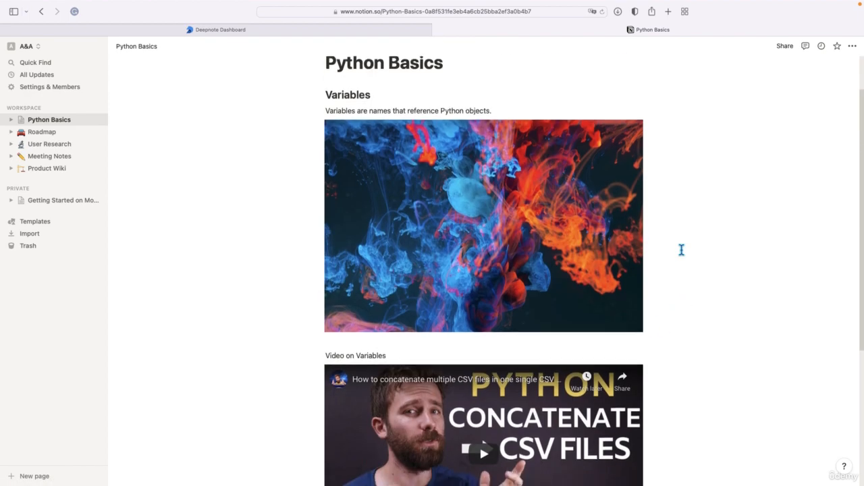
{"action": "scroll", "scroll_direction": "down", "scroll_amount": 3}
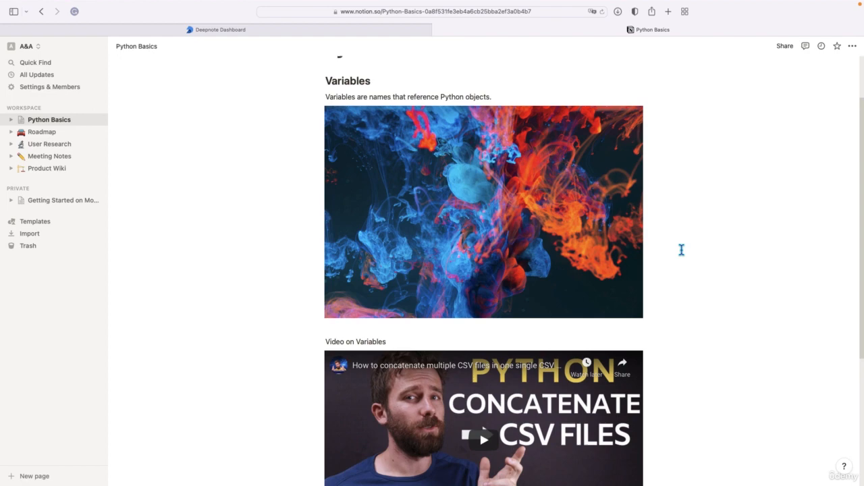
{"action": "scroll", "scroll_direction": "up", "scroll_amount": 3}
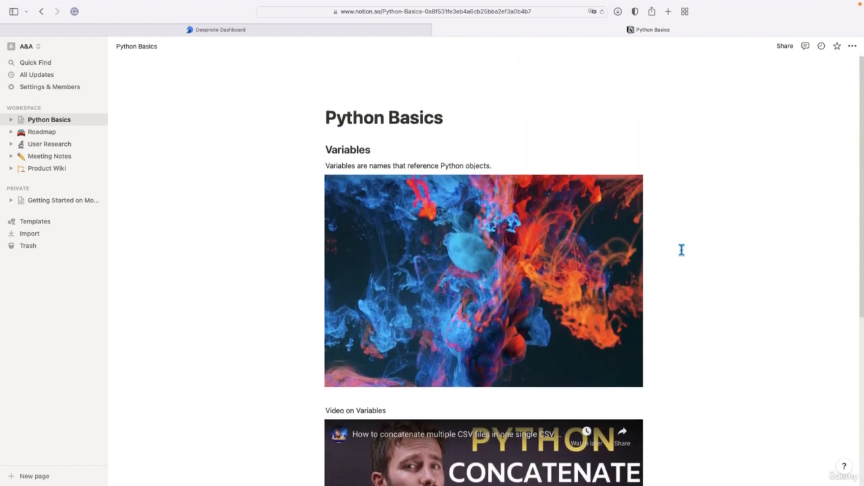
{"action": "mouse_move", "coordinate": [771, 75]}
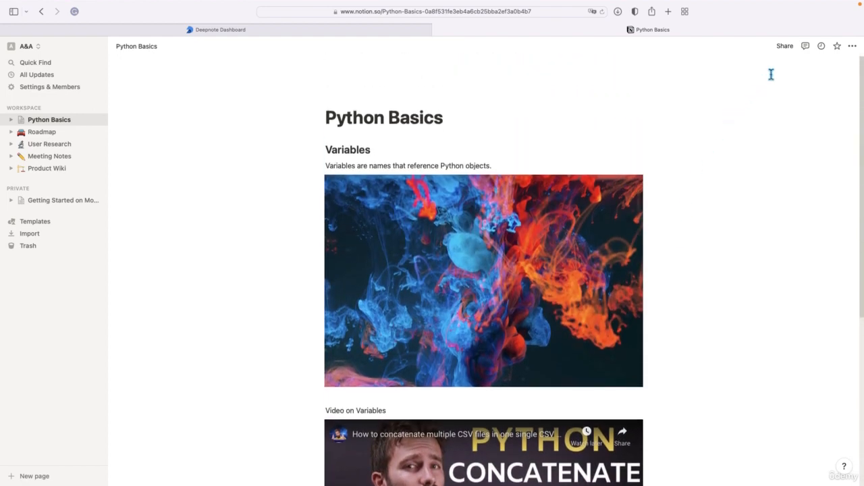
{"action": "mouse_move", "coordinate": [784, 46]}
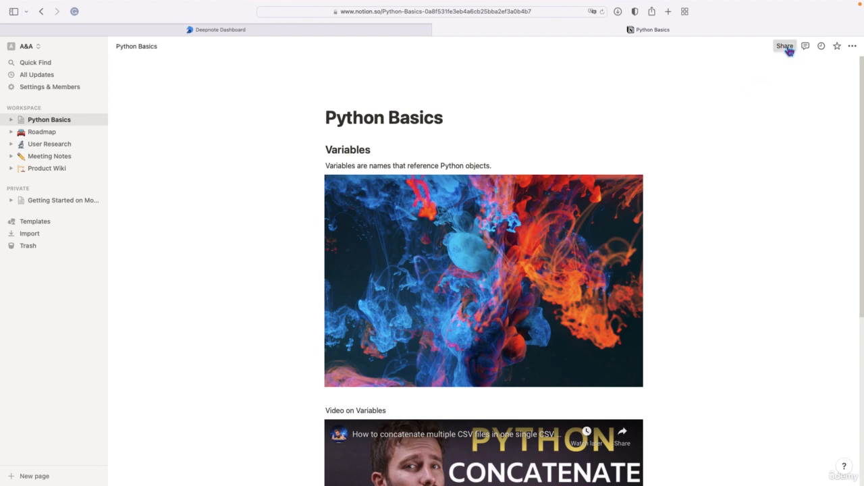
{"action": "left_click", "coordinate": [784, 46]}
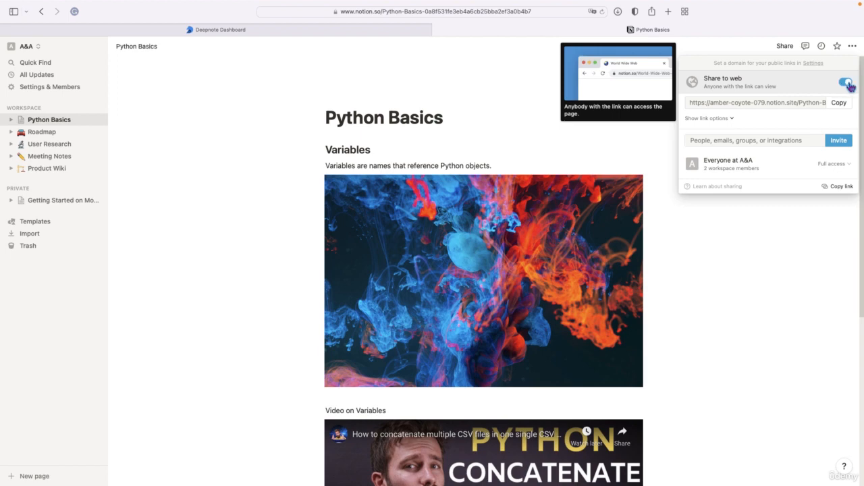
{"action": "left_click", "coordinate": [838, 103]}
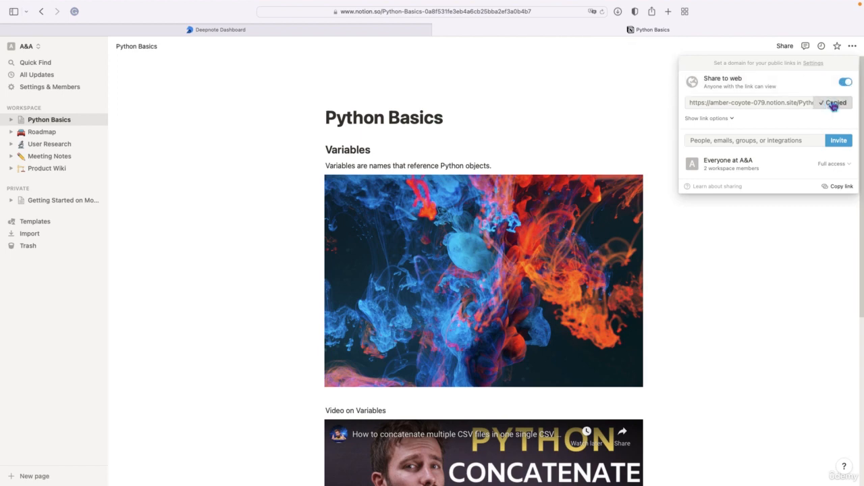
{"action": "left_click", "coordinate": [561, 100]}
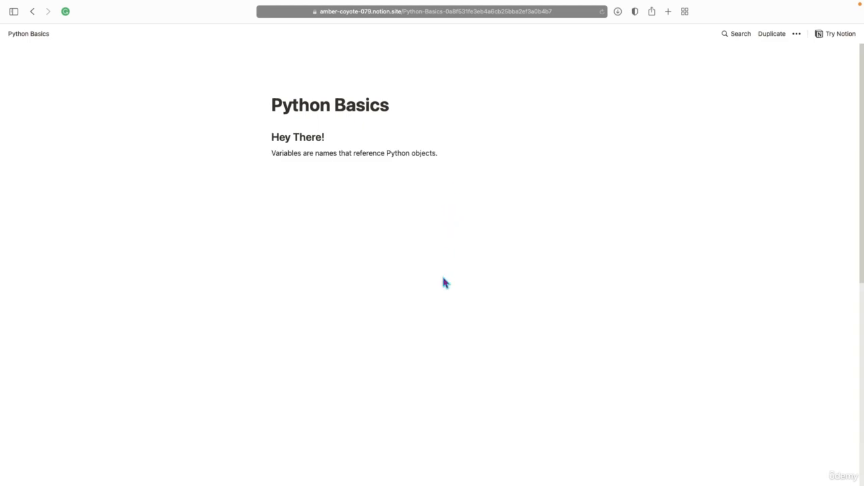
Scroll through the published Python Basics page at its notion.site address
{"action": "scroll", "scroll_direction": "down", "scroll_amount": 3}
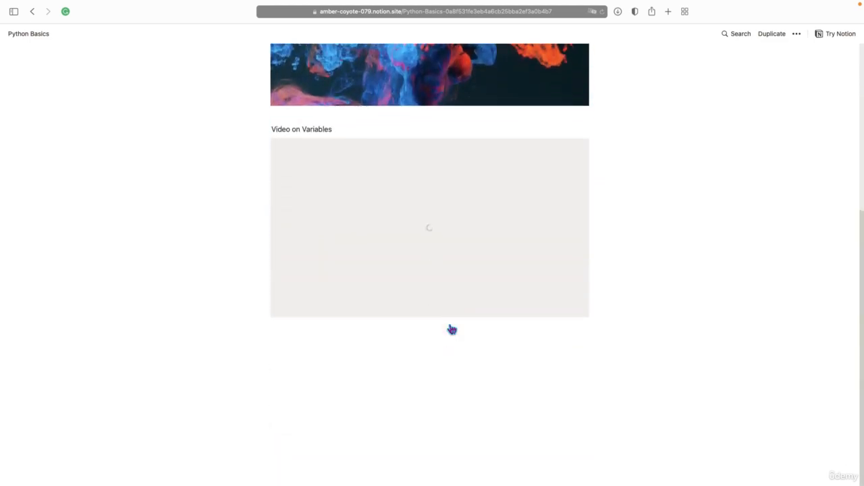
{"action": "scroll", "scroll_direction": "up", "scroll_amount": 3}
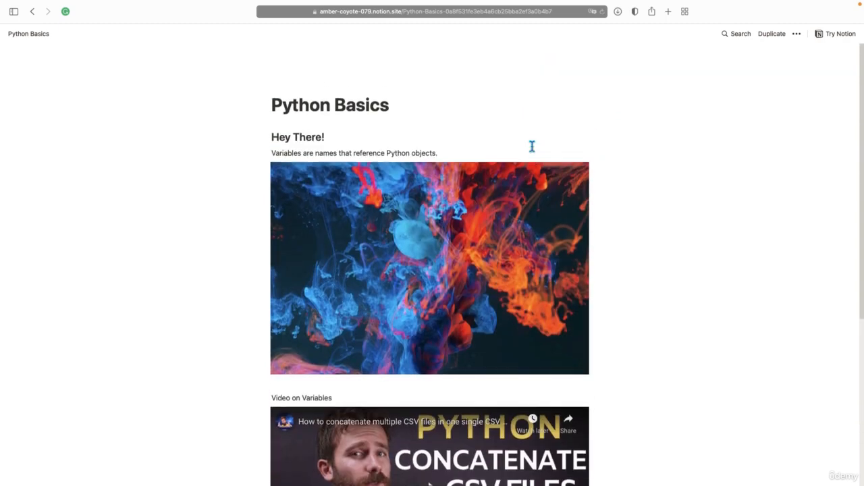
{"action": "mouse_move", "coordinate": [538, 129]}
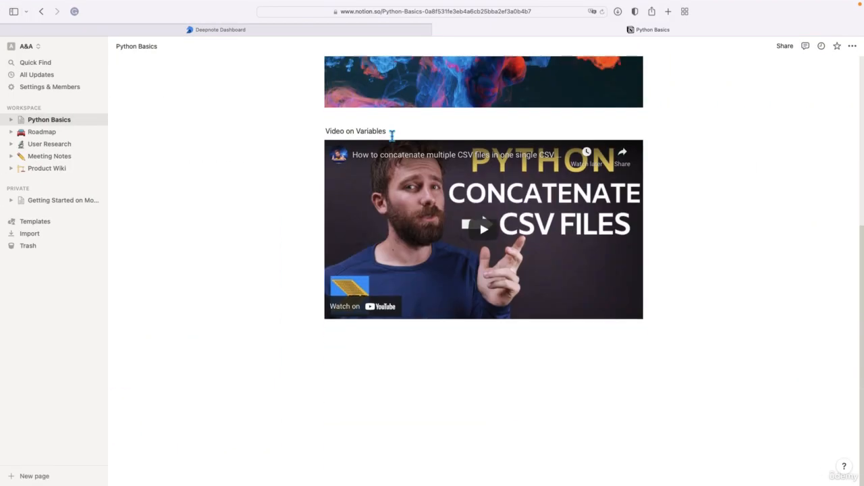
Add a 'More info here:' line below the Video on Variables embed and start a new line
{"action": "left_click", "coordinate": [356, 344]}
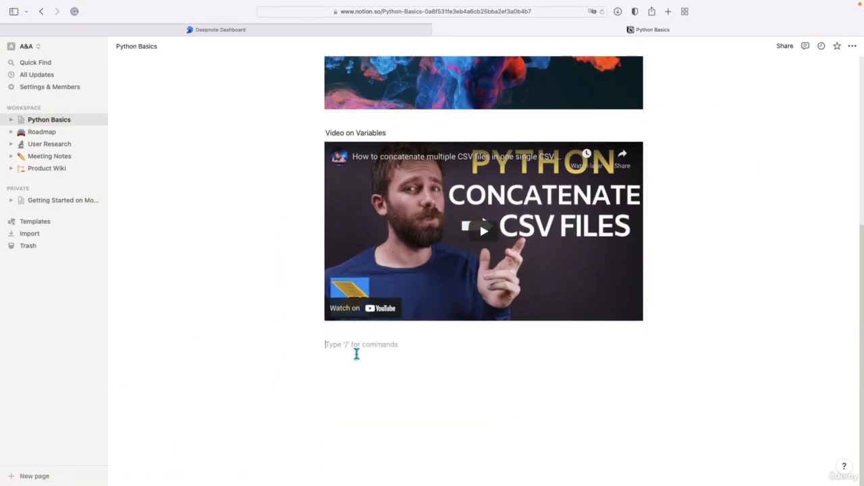
{"action": "type", "text": "/"}
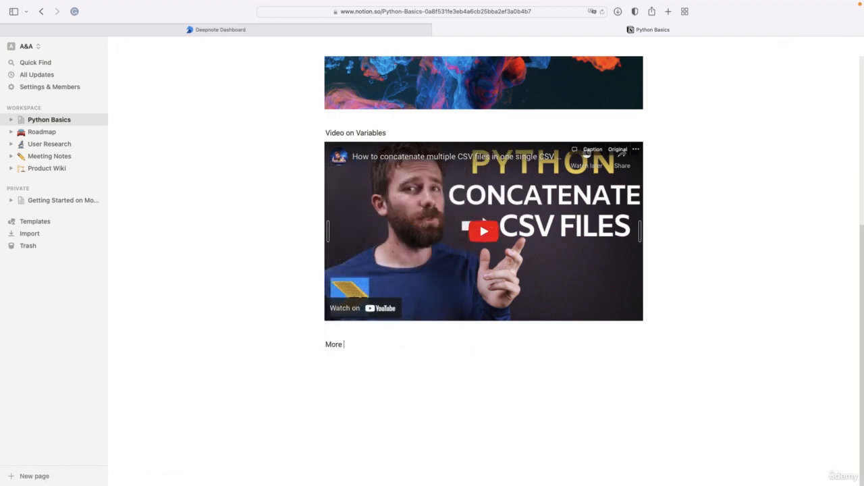
{"action": "type", "text": "info here:"}
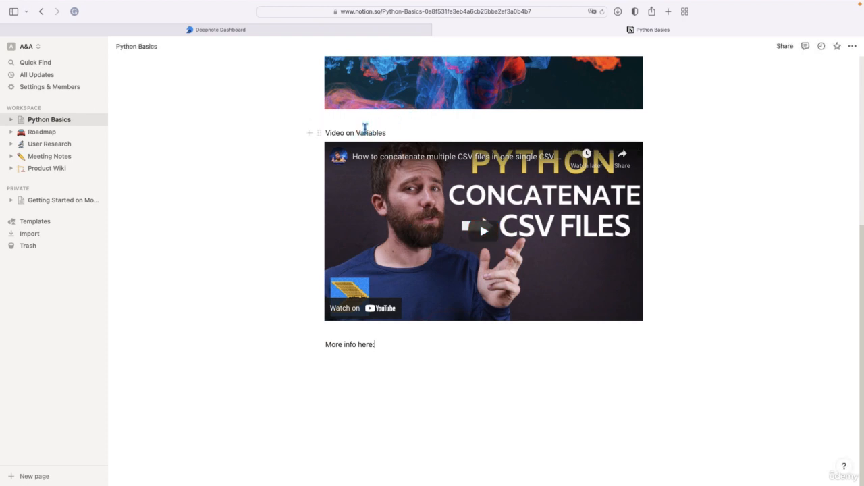
{"action": "key", "text": "enter"}
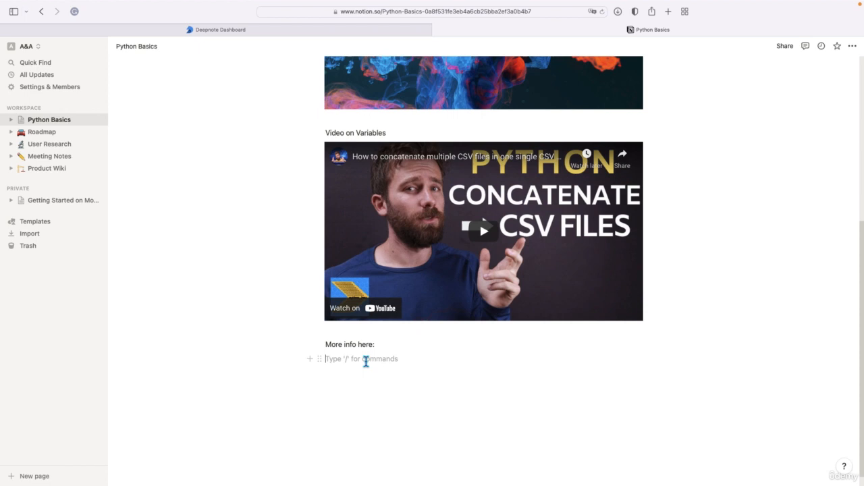
Browse the '/' block menu with searches 'ma' and 'vi', then leave the line empty
{"action": "type", "text": "/"}
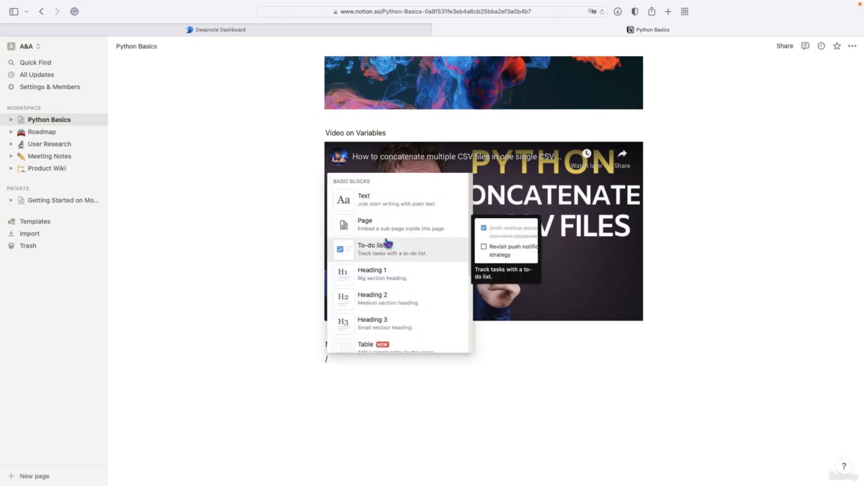
{"action": "scroll", "scroll_direction": "down", "scroll_amount": 3}
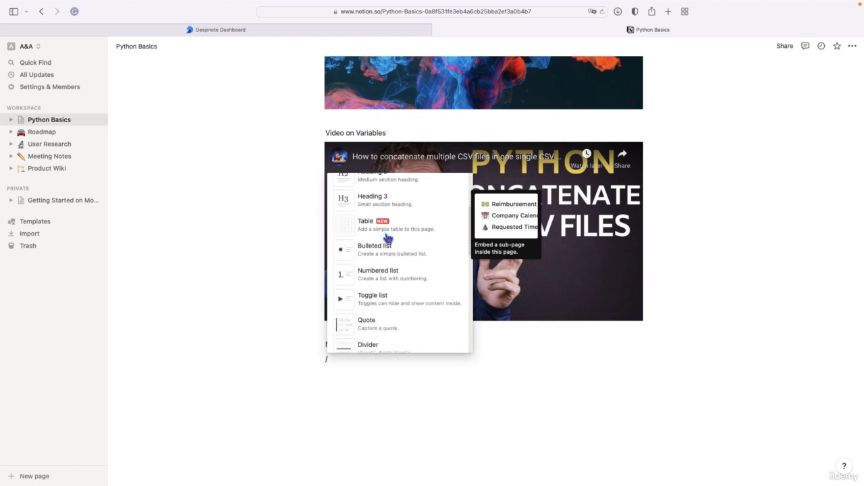
{"action": "type", "text": "ma"}
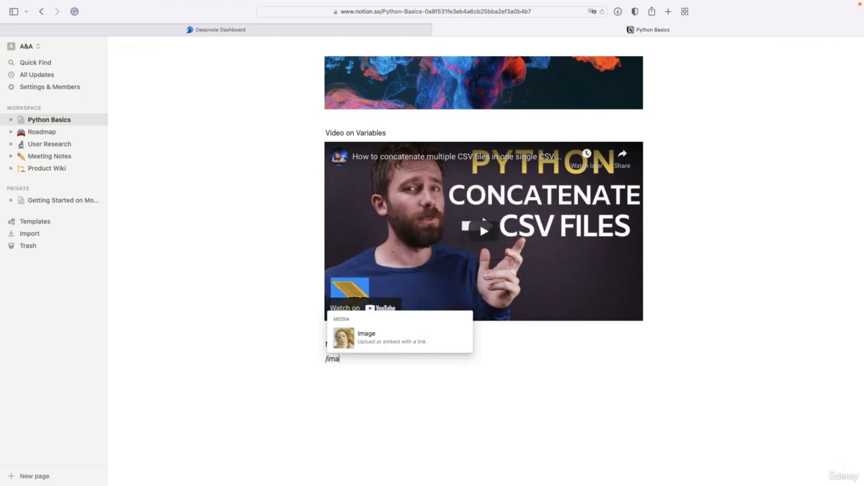
{"action": "mouse_move", "coordinate": [367, 337]}
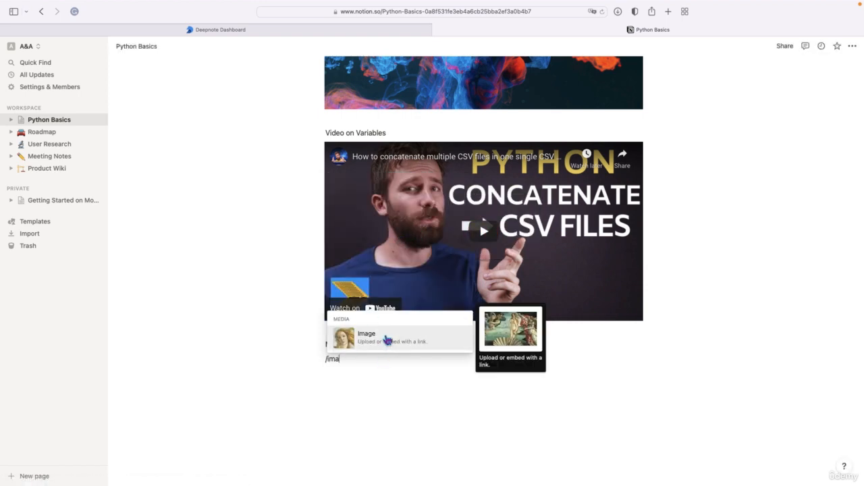
{"action": "mouse_move", "coordinate": [378, 358]}
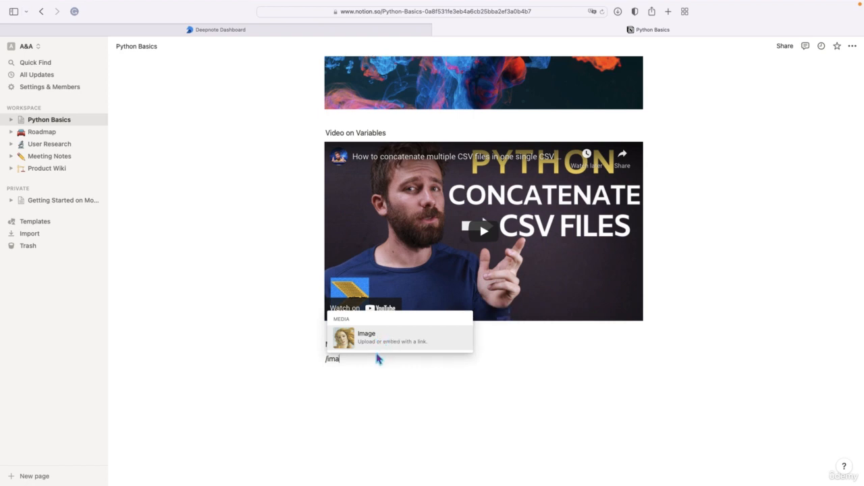
{"action": "key", "text": "Backspace"}
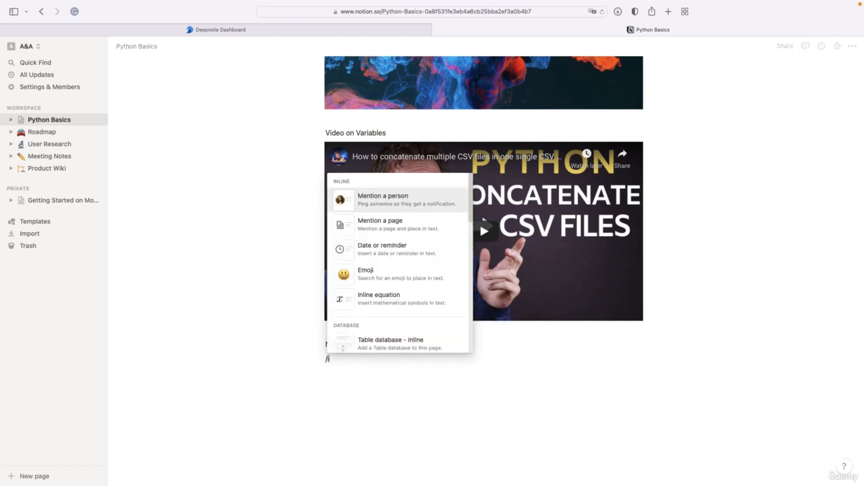
{"action": "type", "text": "vi"}
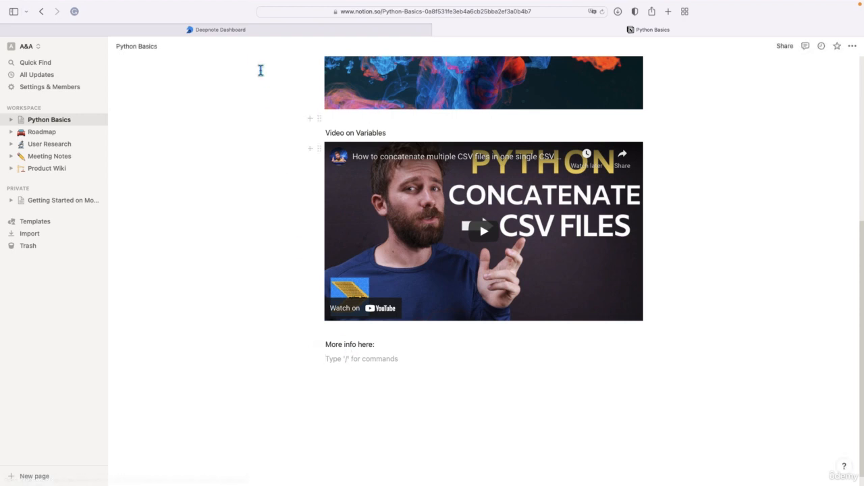
{"action": "left_click", "coordinate": [216, 29]}
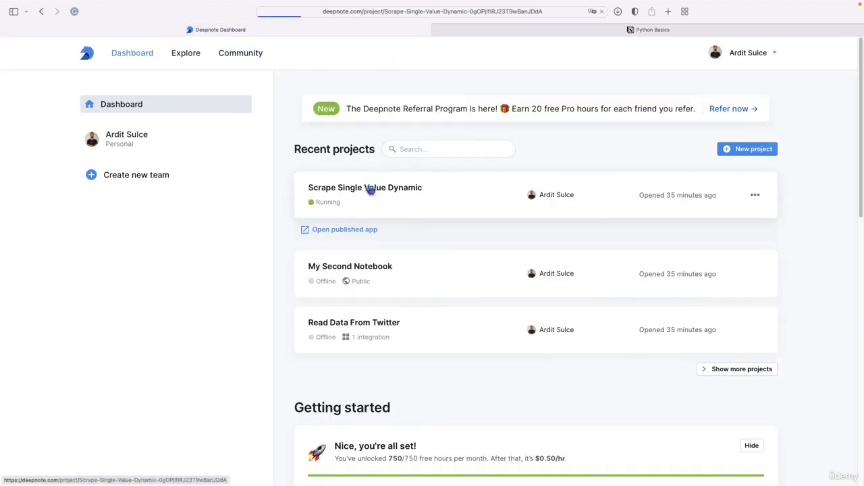
Open the Scrape Single Value Dynamic project and pick the print(main()) cell to share
{"action": "left_click", "coordinate": [365, 187]}
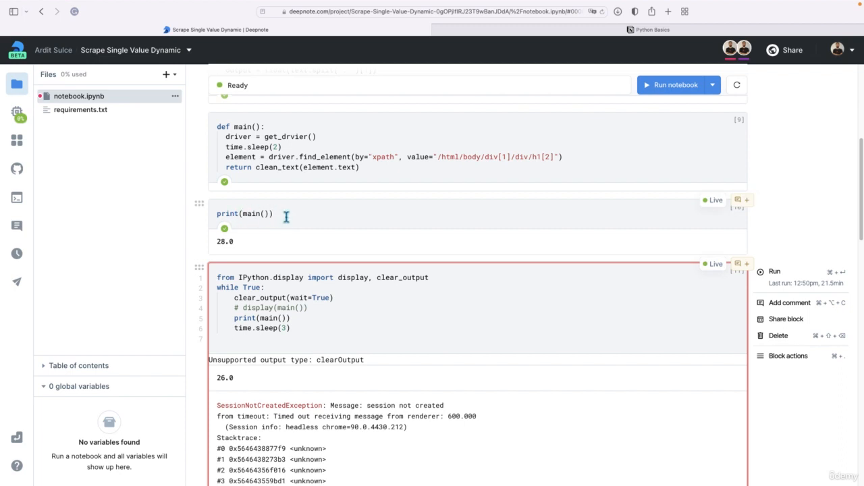
{"action": "left_click", "coordinate": [270, 213]}
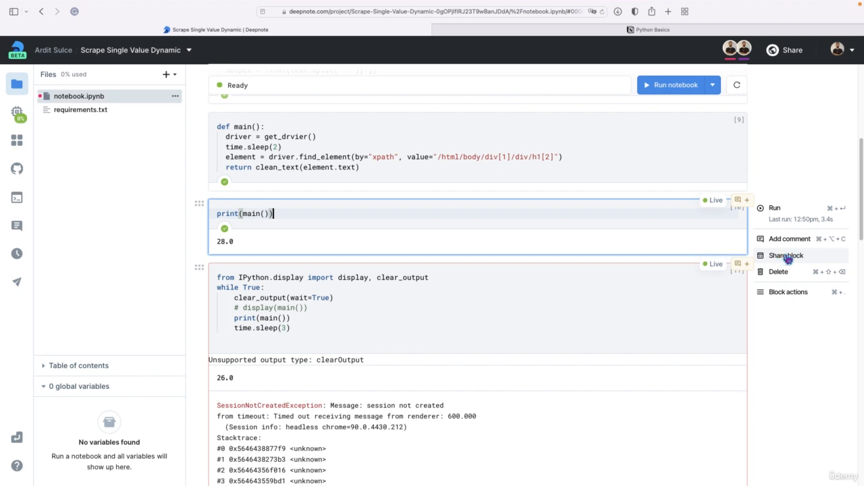
Share the print(main()) block as output only (Code unchecked) and copy its share link
{"action": "left_click", "coordinate": [785, 255]}
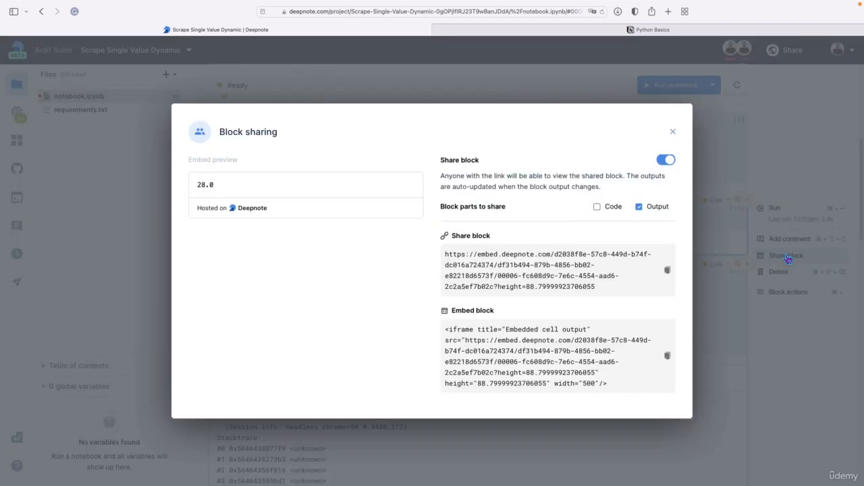
{"action": "mouse_move", "coordinate": [530, 169]}
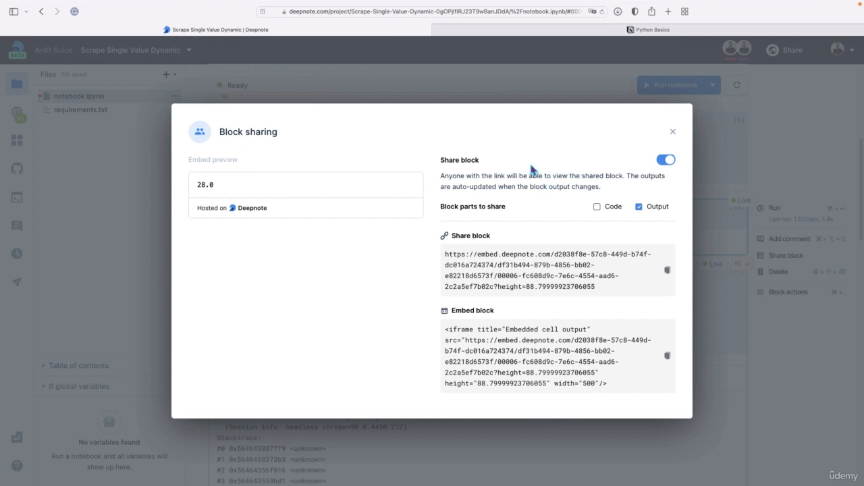
{"action": "mouse_move", "coordinate": [578, 176]}
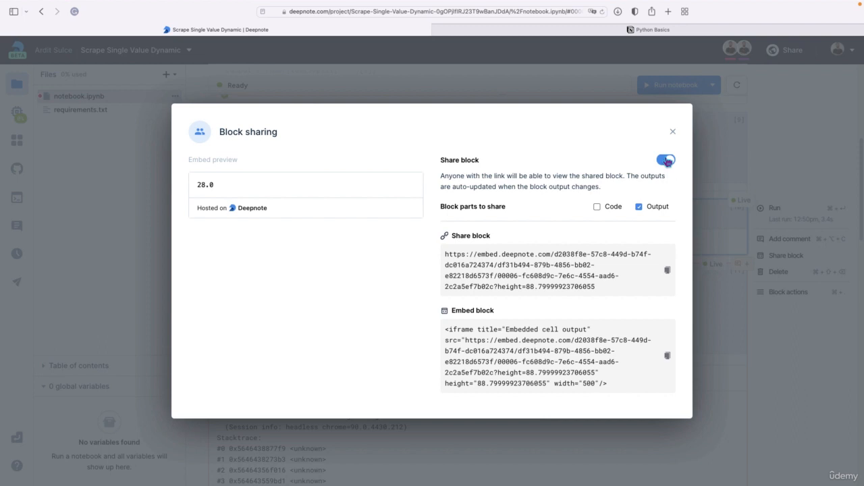
{"action": "left_click", "coordinate": [664, 159]}
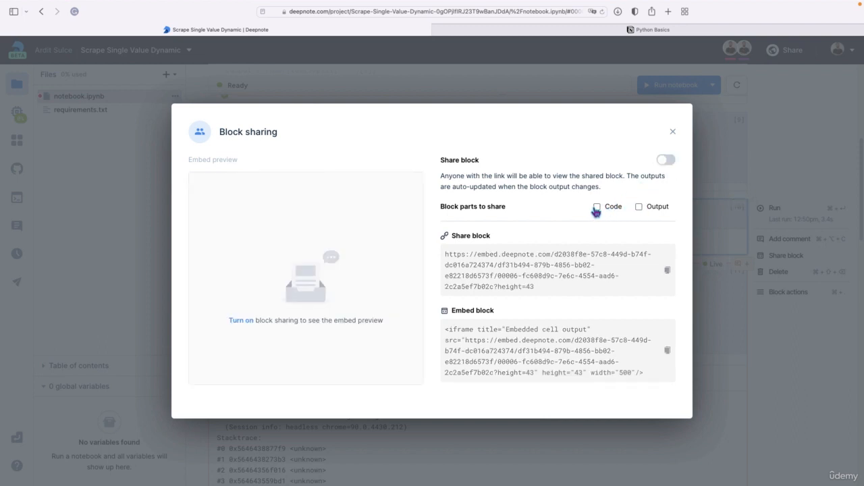
{"action": "left_click", "coordinate": [665, 159]}
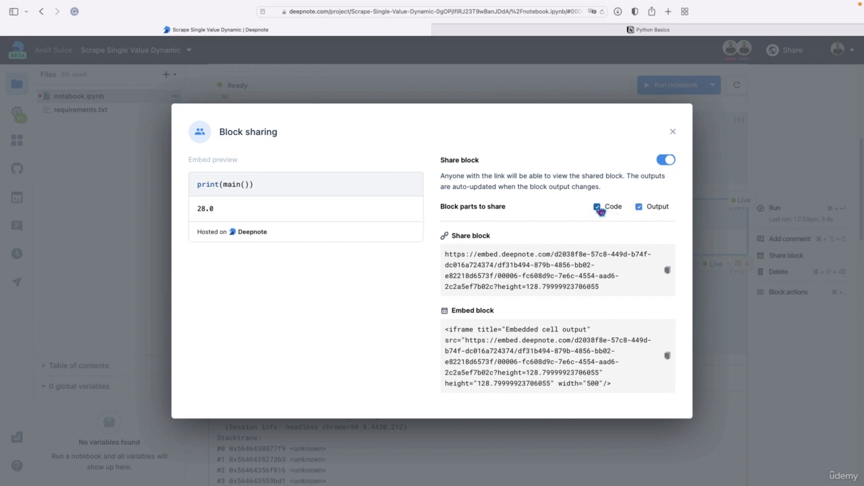
{"action": "left_click", "coordinate": [597, 206]}
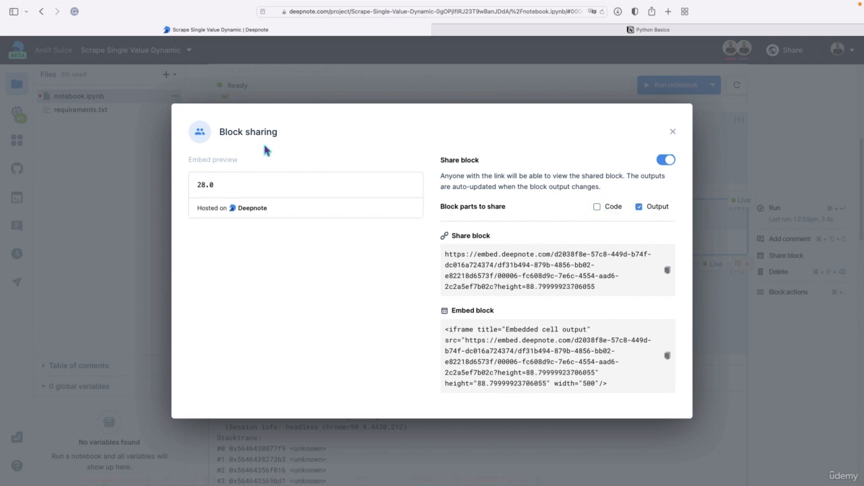
{"action": "mouse_move", "coordinate": [512, 216]}
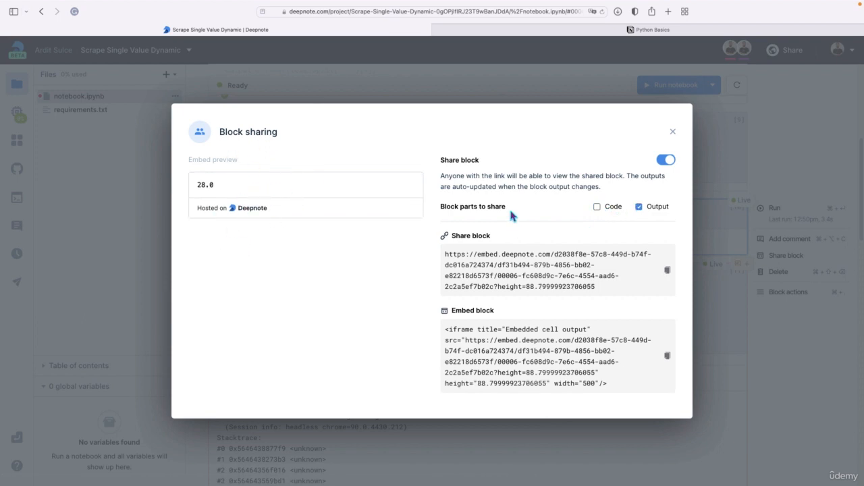
{"action": "mouse_move", "coordinate": [595, 248]}
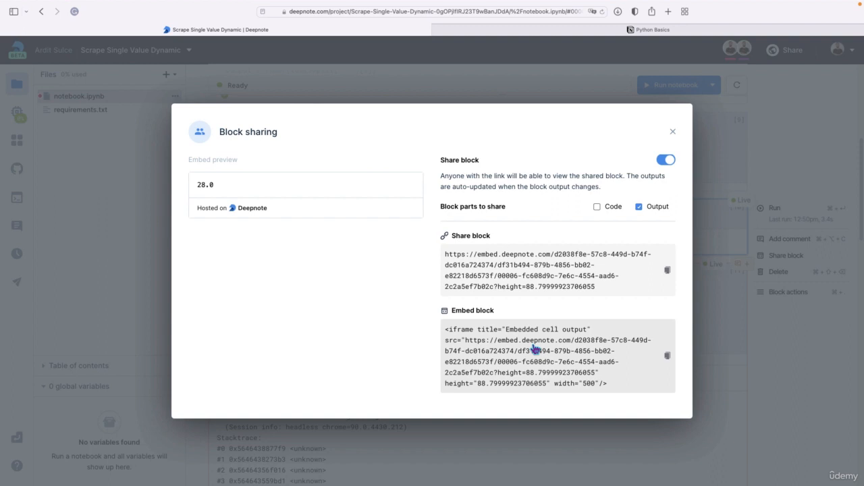
{"action": "left_click", "coordinate": [667, 270]}
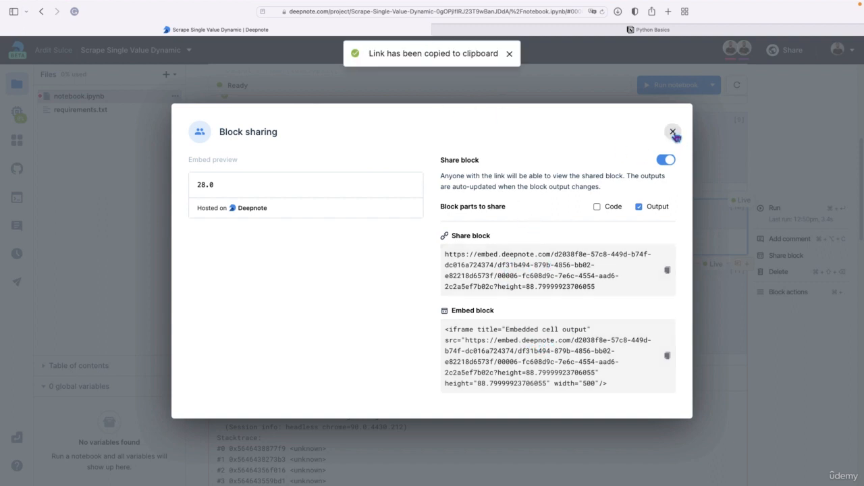
{"action": "left_click", "coordinate": [672, 131]}
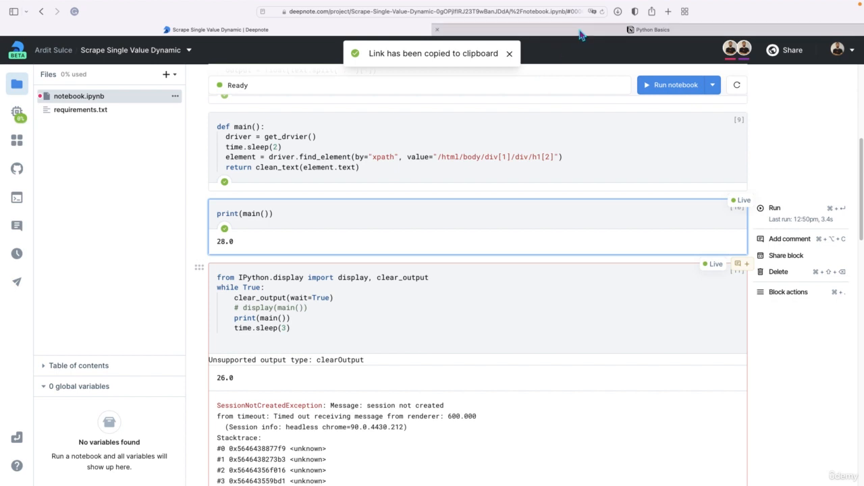
Paste the Deepnote link under 'More info here:' as a live embed showing 28.0
{"action": "left_click", "coordinate": [652, 30]}
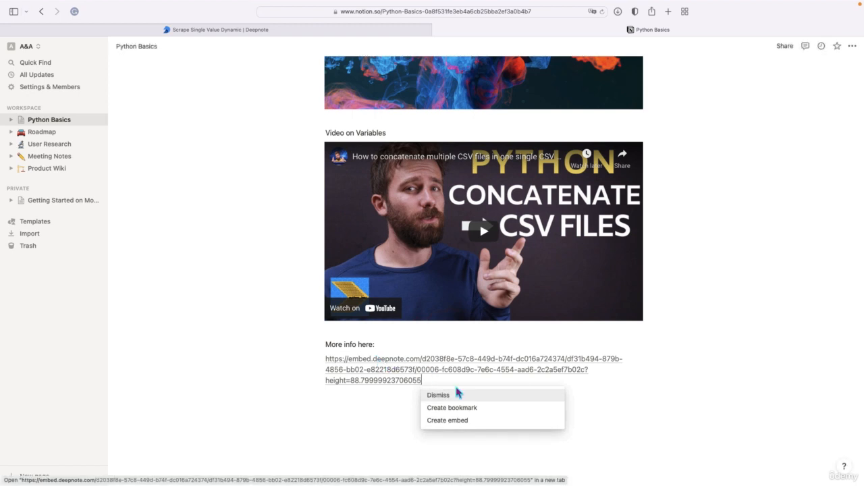
{"action": "mouse_move", "coordinate": [447, 420]}
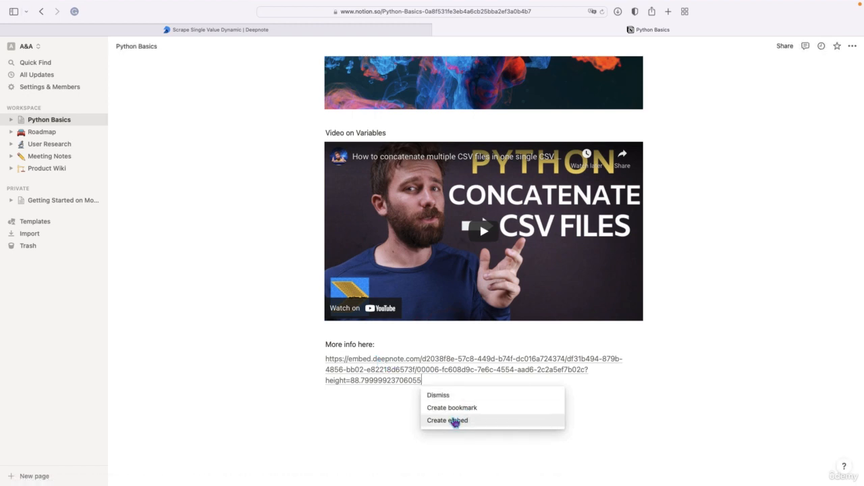
{"action": "left_click", "coordinate": [447, 420]}
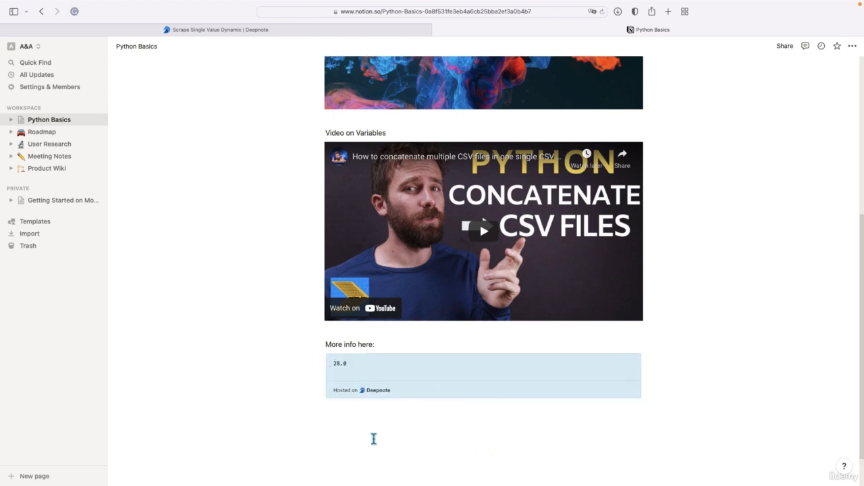
{"action": "left_click", "coordinate": [473, 365]}
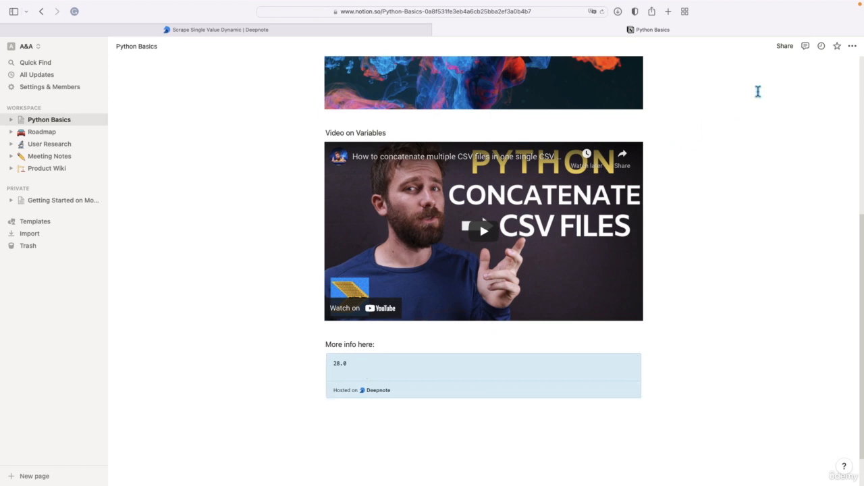
Confirm Share to web is on and view the 28.0 embed on the public page
{"action": "left_click", "coordinate": [783, 46]}
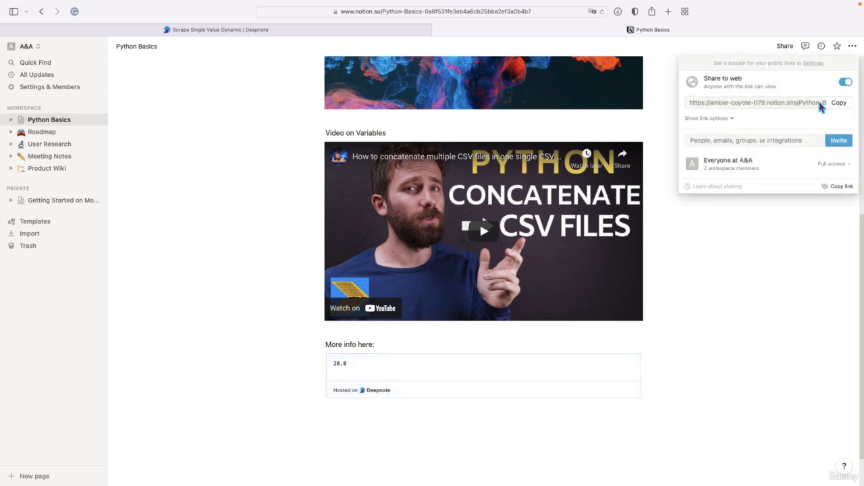
{"action": "left_click", "coordinate": [838, 102]}
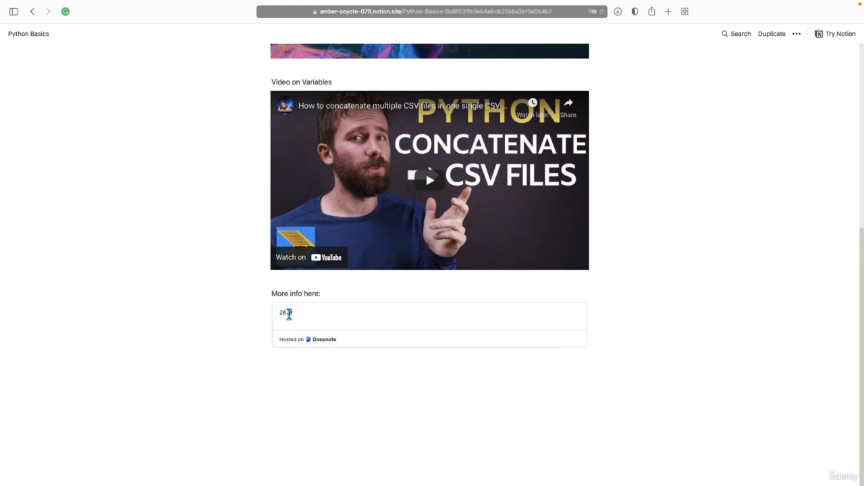
{"action": "double_click", "coordinate": [285, 314]}
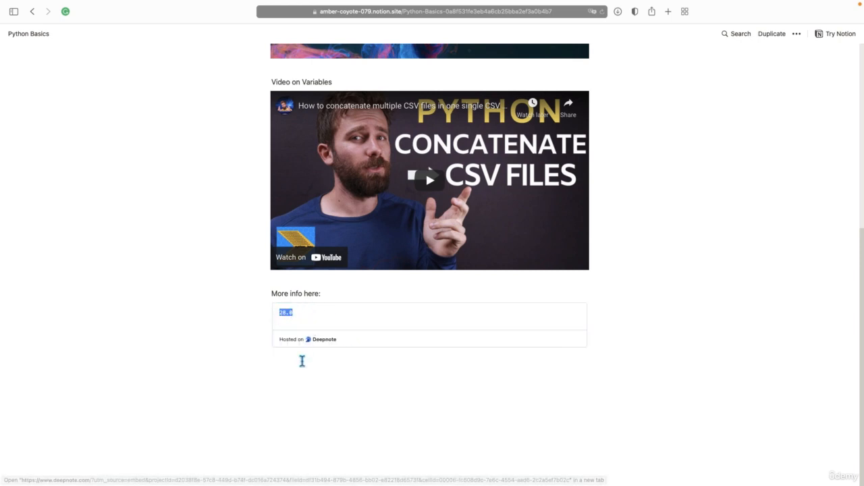
{"action": "mouse_move", "coordinate": [306, 374]}
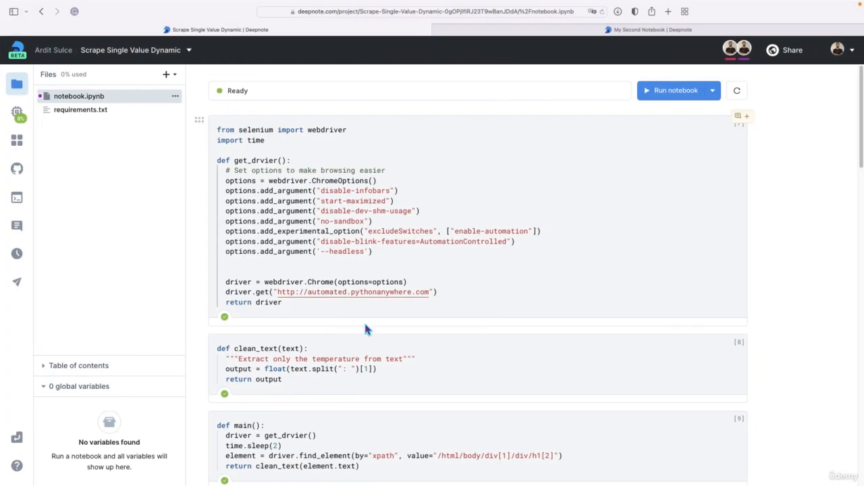
Rerun the whole notebook so print(main()) outputs 22.0 instead of 28.0
{"action": "scroll", "scroll_direction": "down", "scroll_amount": 3}
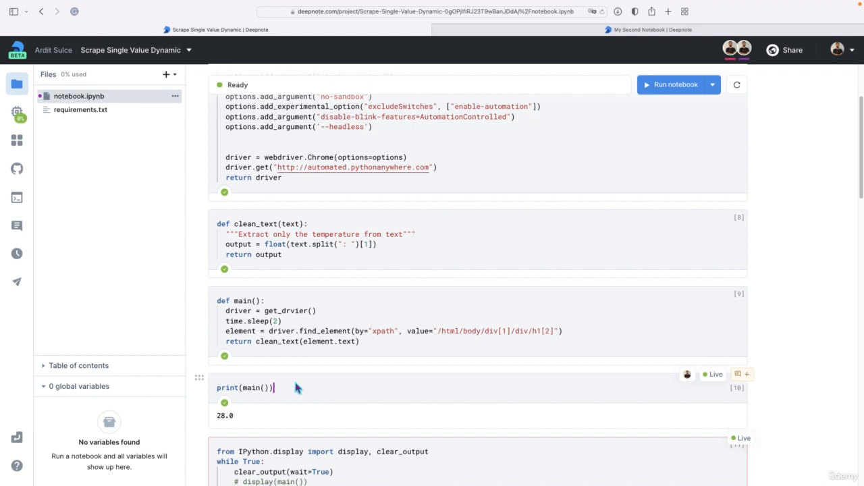
{"action": "mouse_move", "coordinate": [289, 381]}
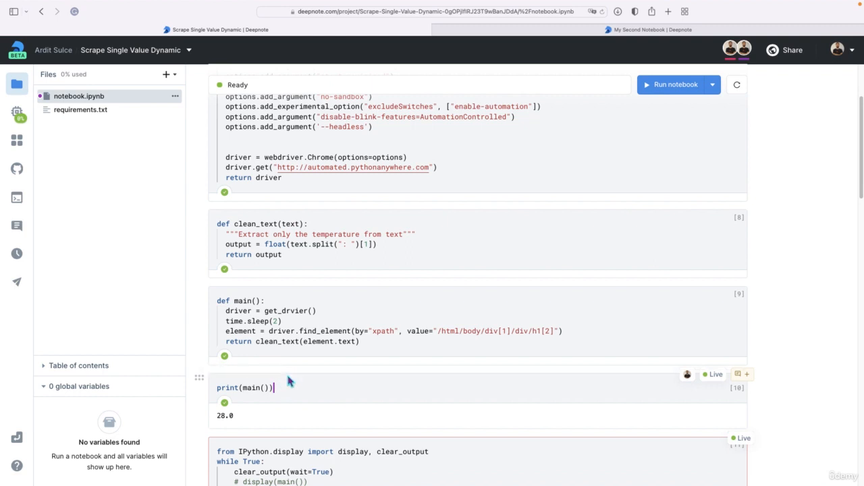
{"action": "scroll", "scroll_direction": "up", "scroll_amount": 3}
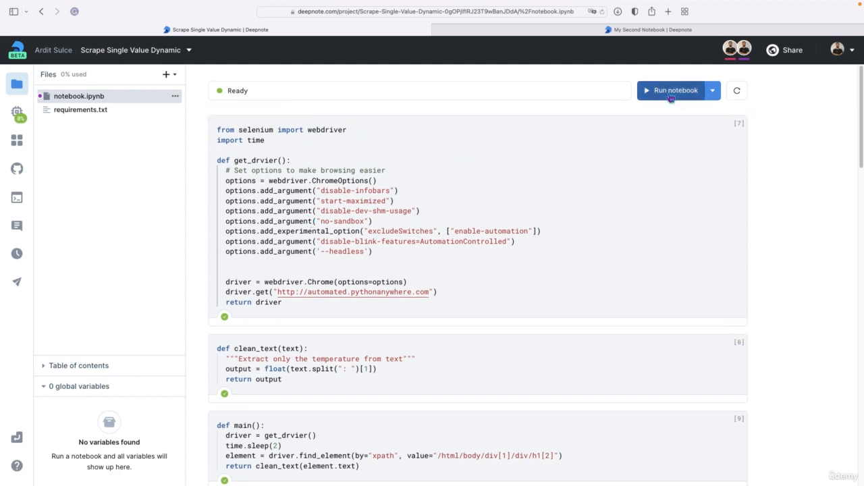
{"action": "left_click", "coordinate": [675, 89]}
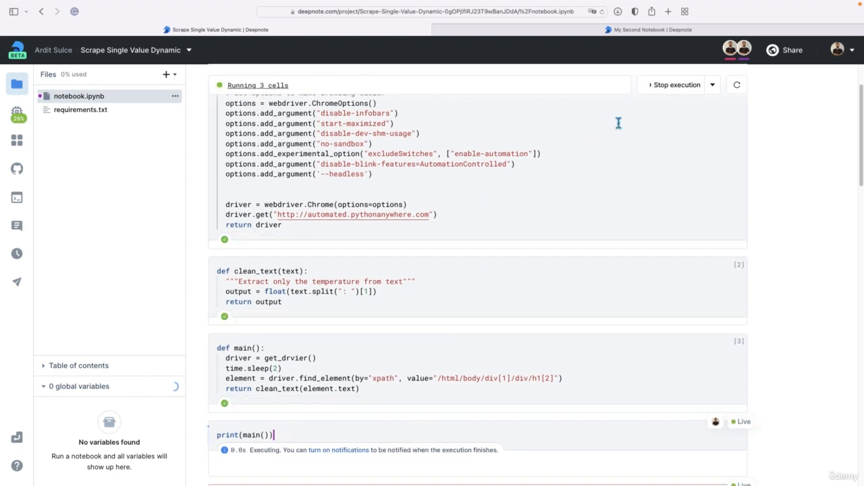
{"action": "scroll", "scroll_direction": "down", "scroll_amount": 3}
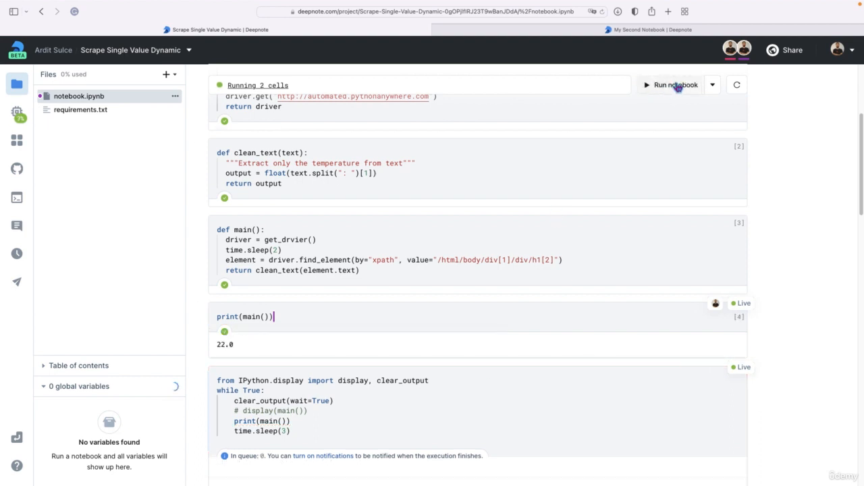
{"action": "left_click", "coordinate": [675, 84]}
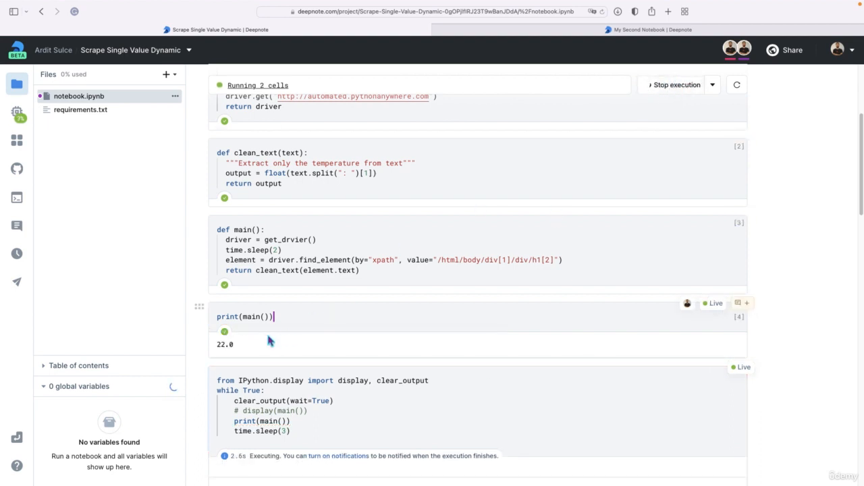
{"action": "double_click", "coordinate": [224, 344]}
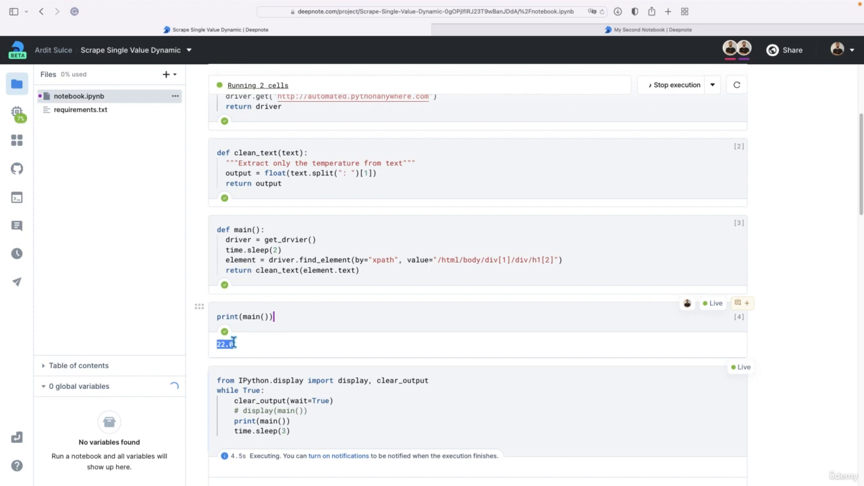
{"action": "mouse_move", "coordinate": [243, 351]}
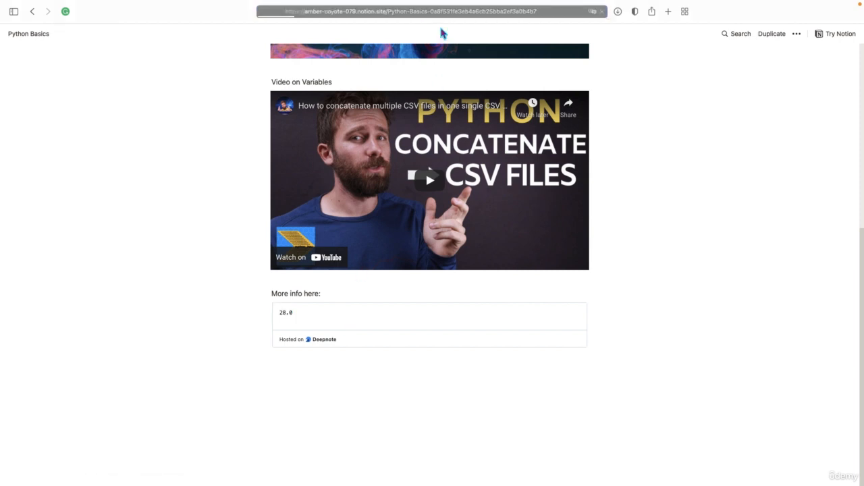
Reload the public page and check the embed now shows the updated 22.0
{"action": "scroll", "scroll_direction": "up", "scroll_amount": 3}
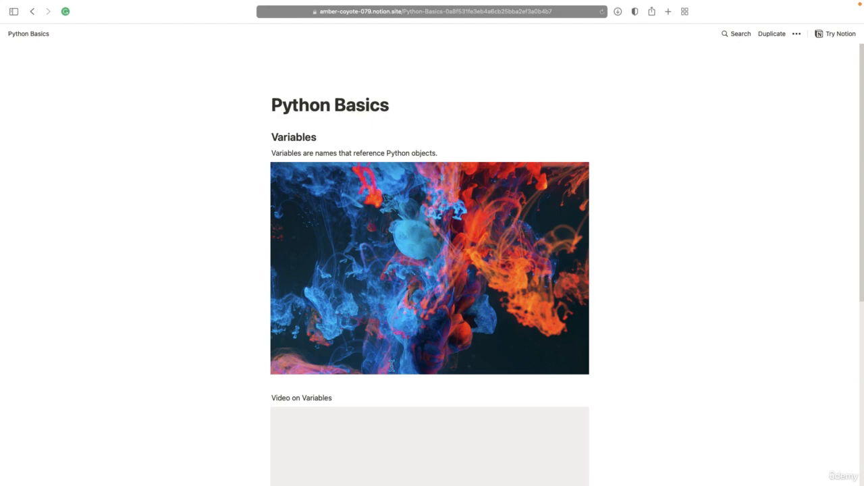
{"action": "scroll", "scroll_direction": "down", "scroll_amount": 3}
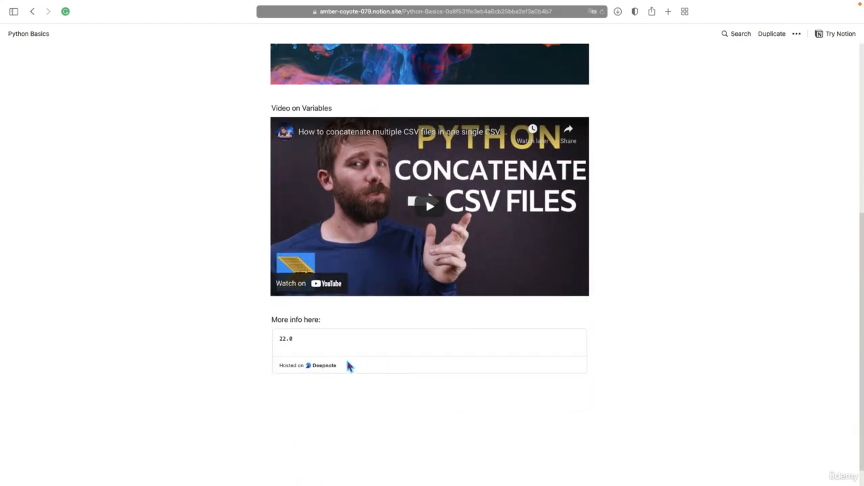
{"action": "double_click", "coordinate": [287, 338]}
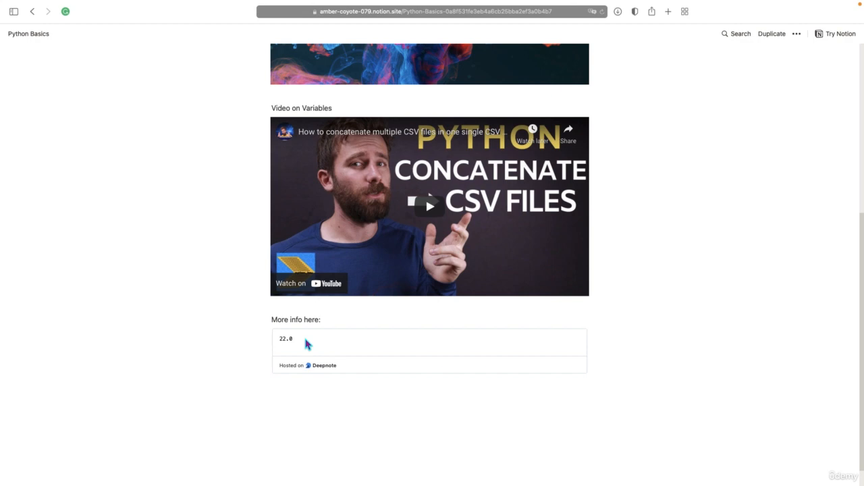
{"action": "mouse_move", "coordinate": [302, 343]}
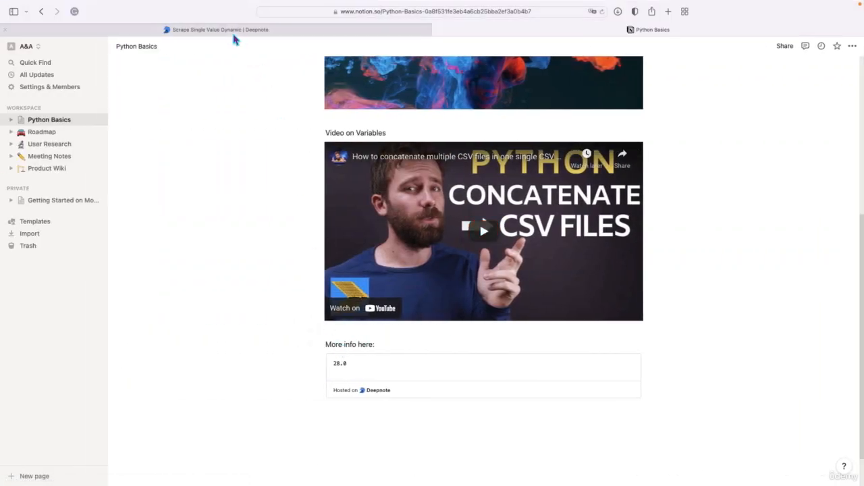
Compare the notebook's 22.0 output with the embed on the public Notion page
{"action": "left_click", "coordinate": [214, 30]}
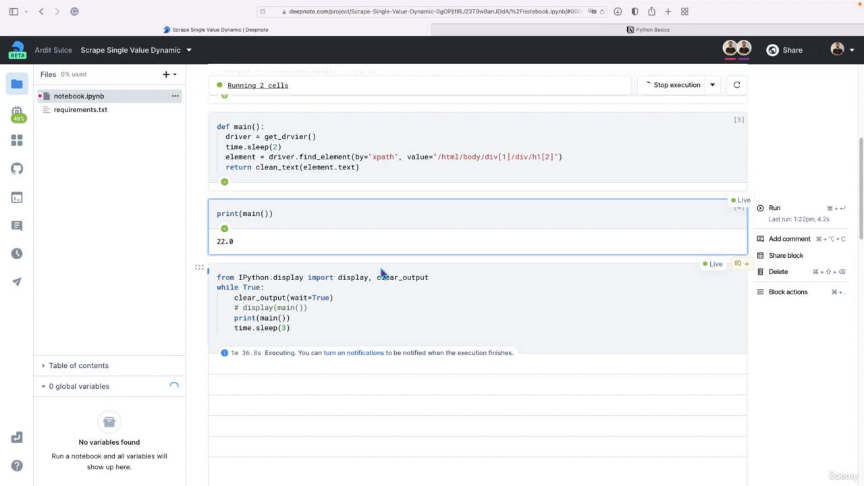
{"action": "left_click", "coordinate": [648, 30]}
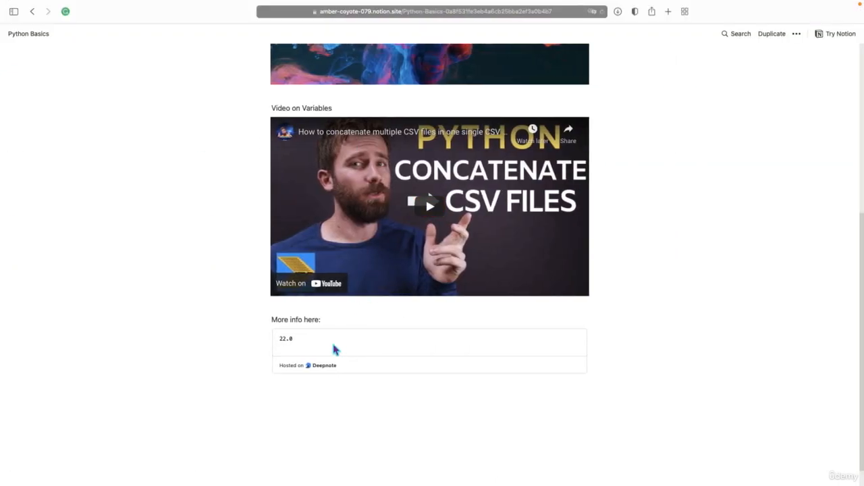
{"action": "mouse_move", "coordinate": [613, 240]}
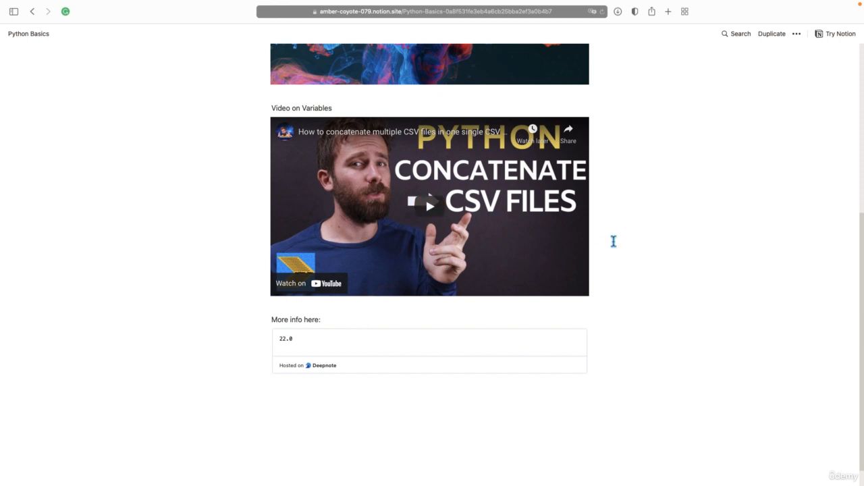
{"action": "mouse_move", "coordinate": [681, 237]}
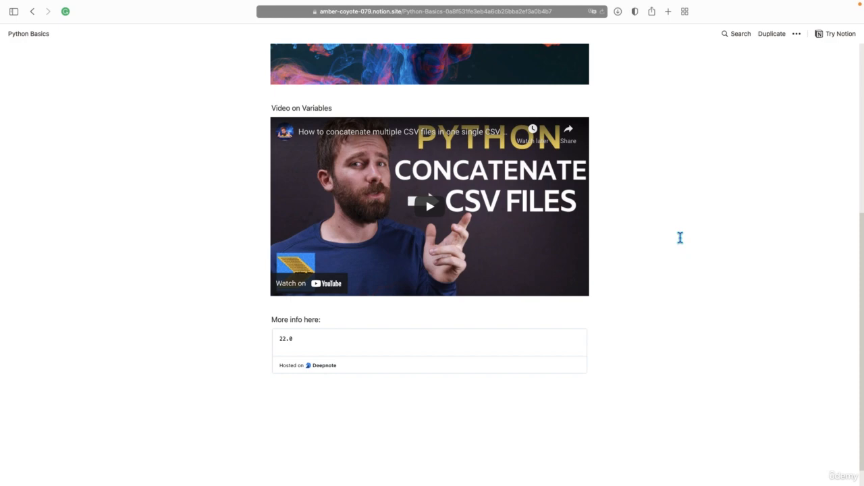
{"action": "mouse_move", "coordinate": [682, 244]}
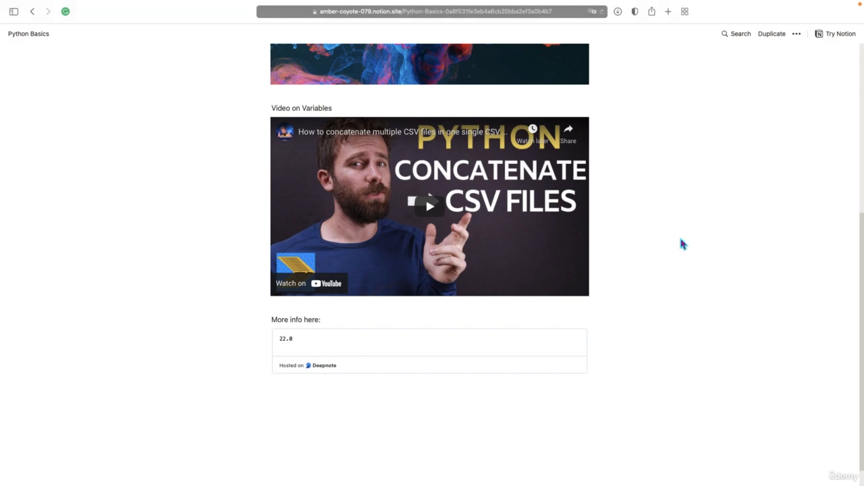